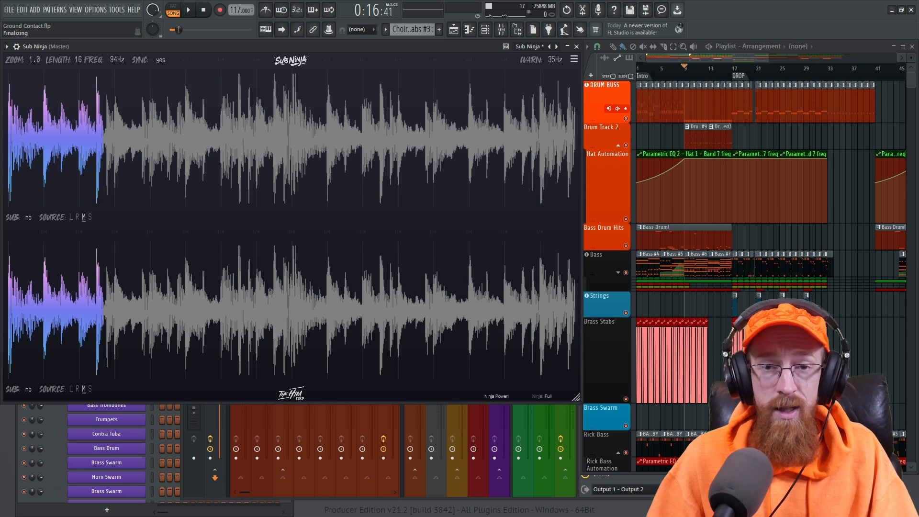
{"action": "mouse_move", "coordinate": [35, 112]}
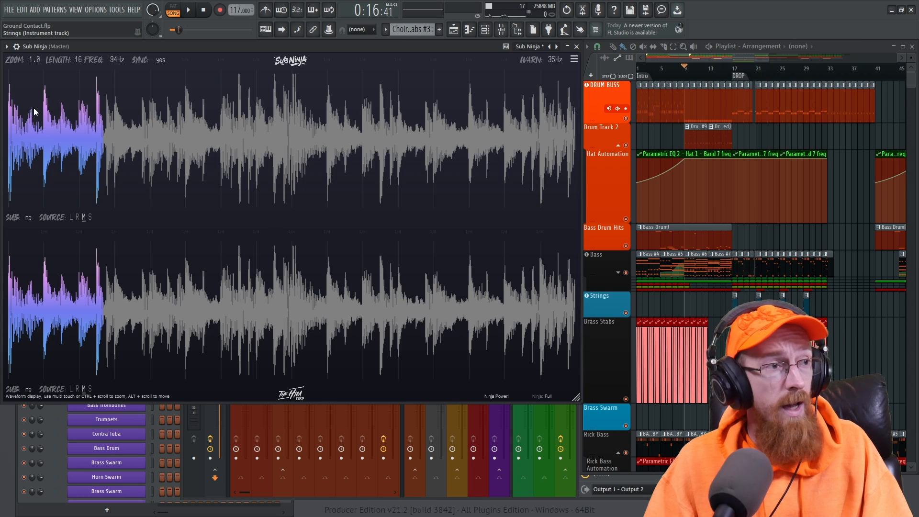
{"action": "mouse_move", "coordinate": [43, 99]}
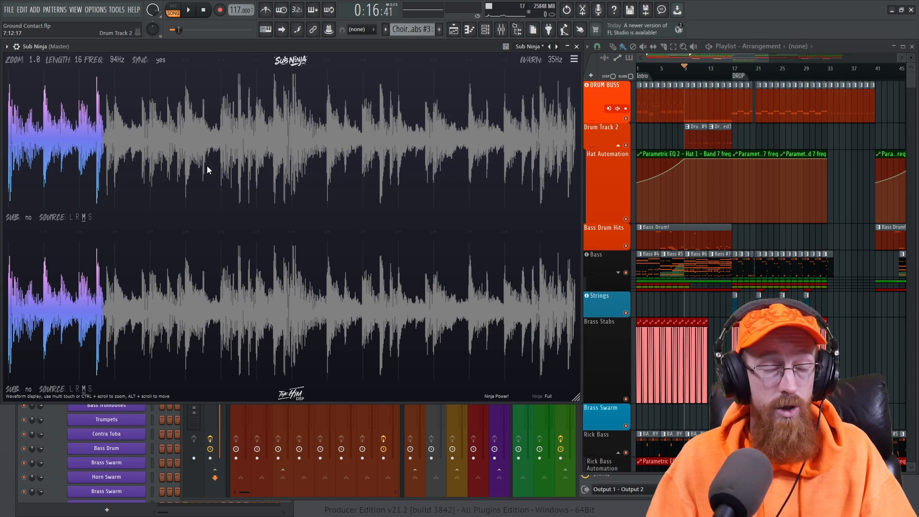
- Start playback so Sub Ninja draws the master waveform at zoom about 8 and length 4
{"action": "left_click", "coordinate": [188, 10]}
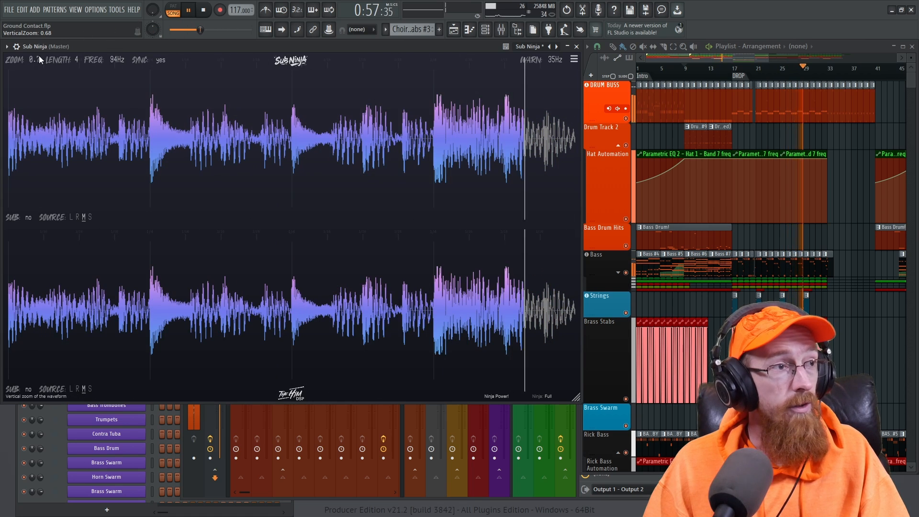
- Stop playback, freezing Sub Ninja's waveform at roughly 8.7 zoom and length 4
{"action": "left_click", "coordinate": [33, 59]}
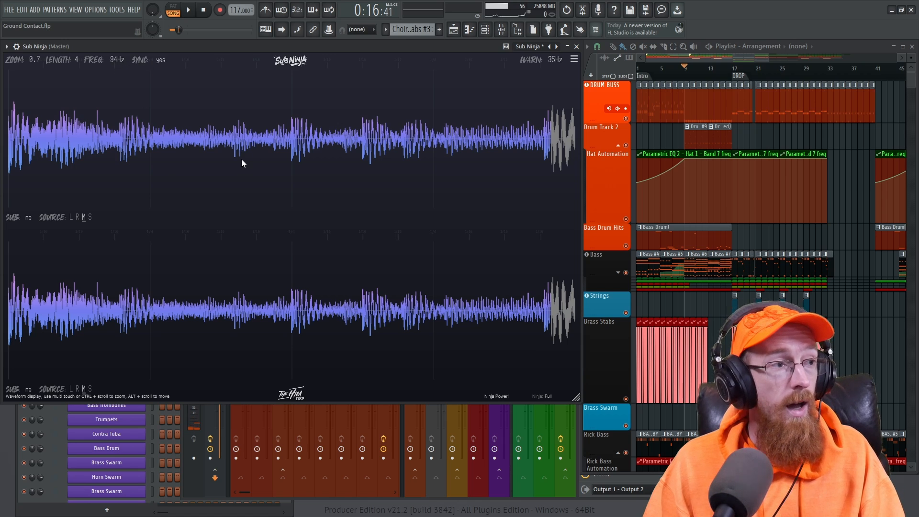
{"action": "mouse_move", "coordinate": [18, 219]}
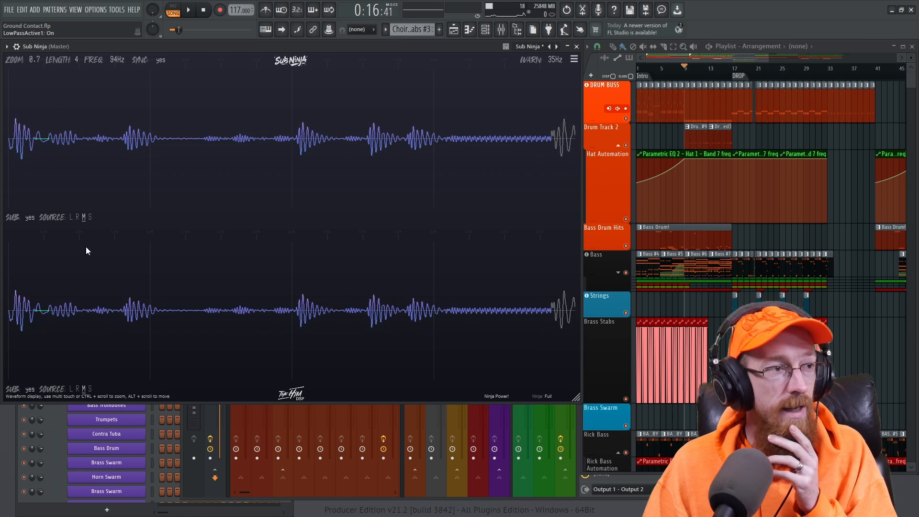
{"action": "mouse_move", "coordinate": [381, 151]}
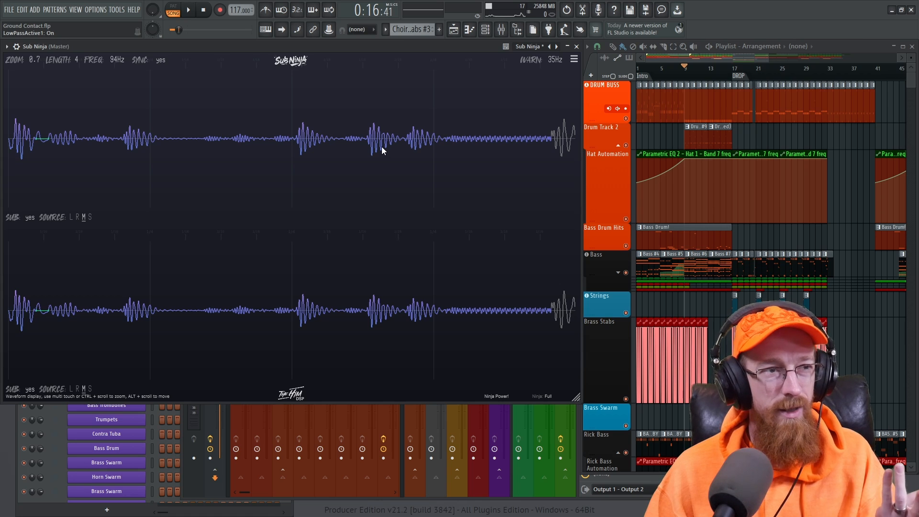
{"action": "mouse_move", "coordinate": [387, 148]}
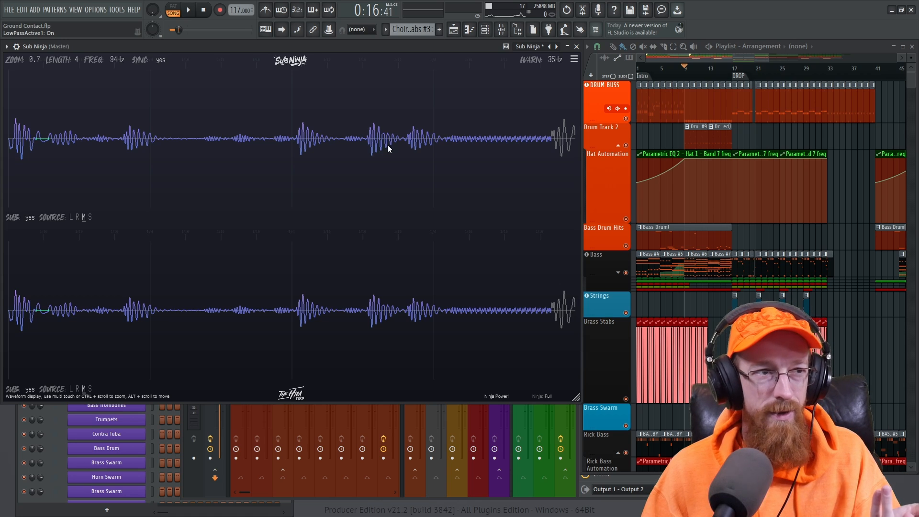
{"action": "mouse_move", "coordinate": [359, 192]}
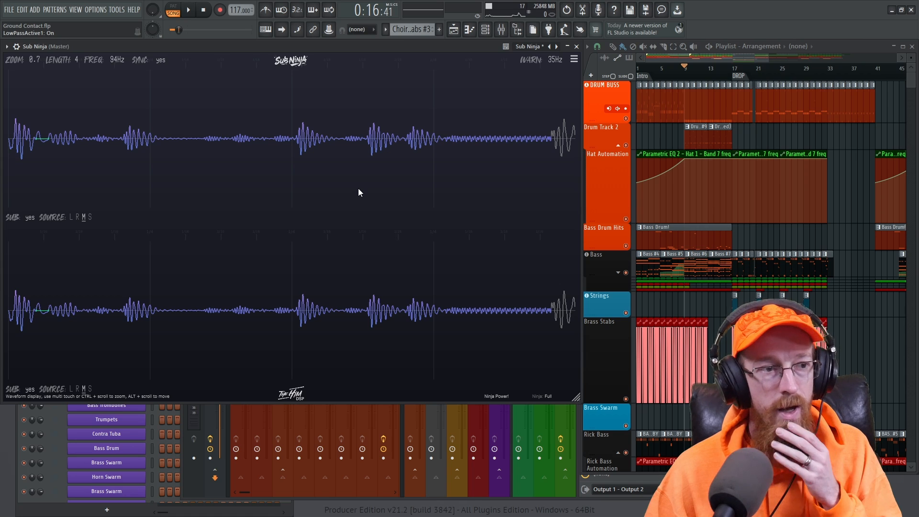
{"action": "mouse_move", "coordinate": [298, 137]}
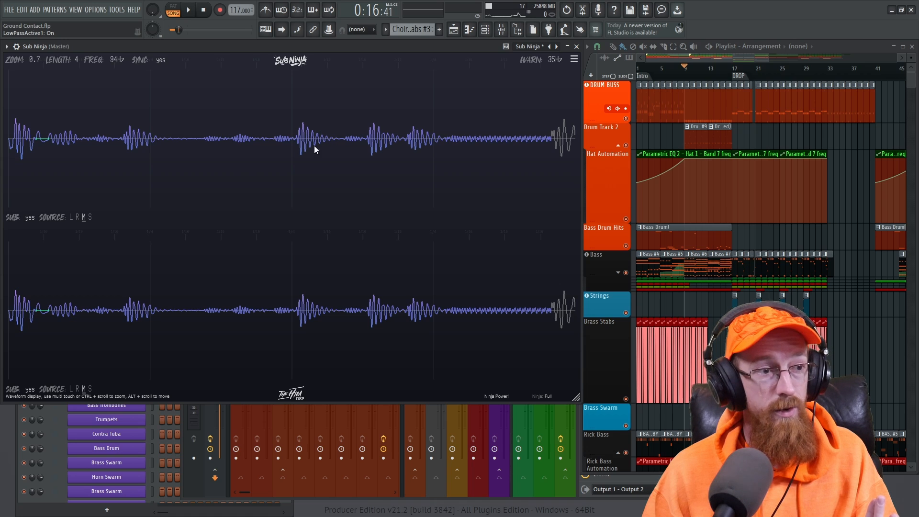
{"action": "mouse_move", "coordinate": [270, 301]}
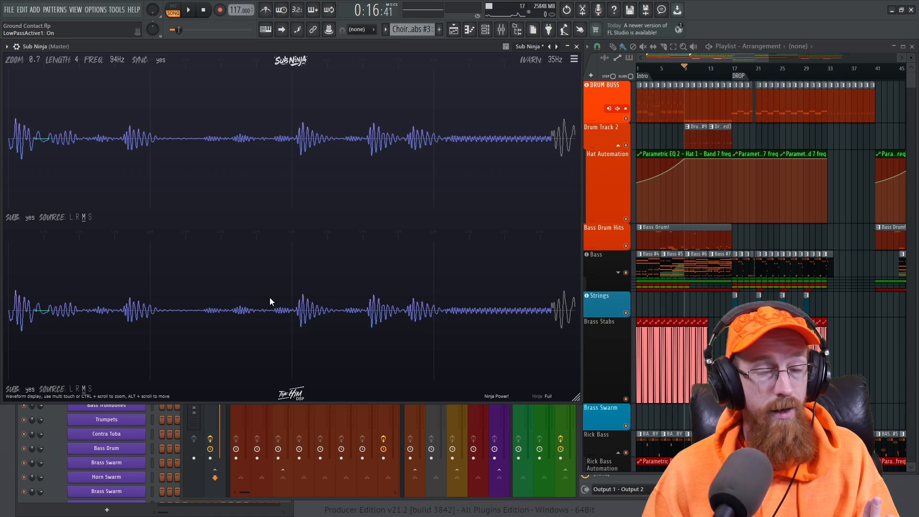
{"action": "mouse_move", "coordinate": [360, 254]}
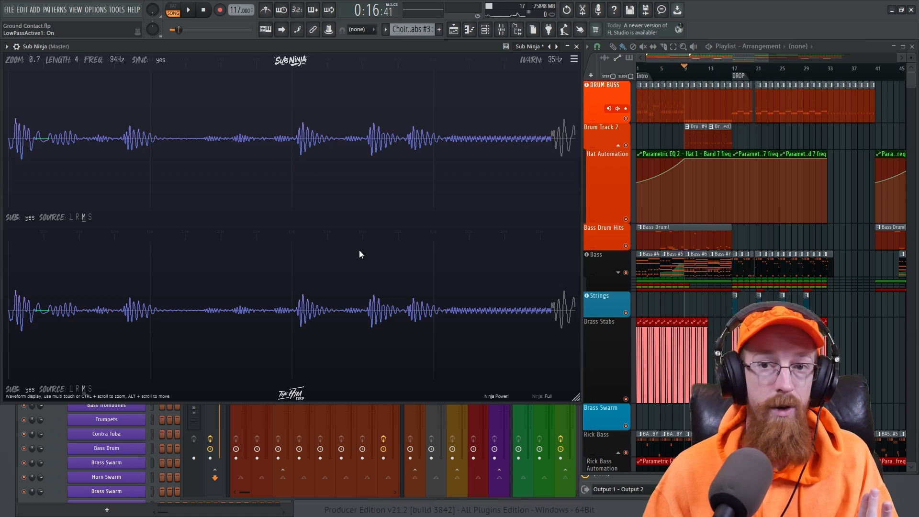
{"action": "mouse_move", "coordinate": [295, 135]}
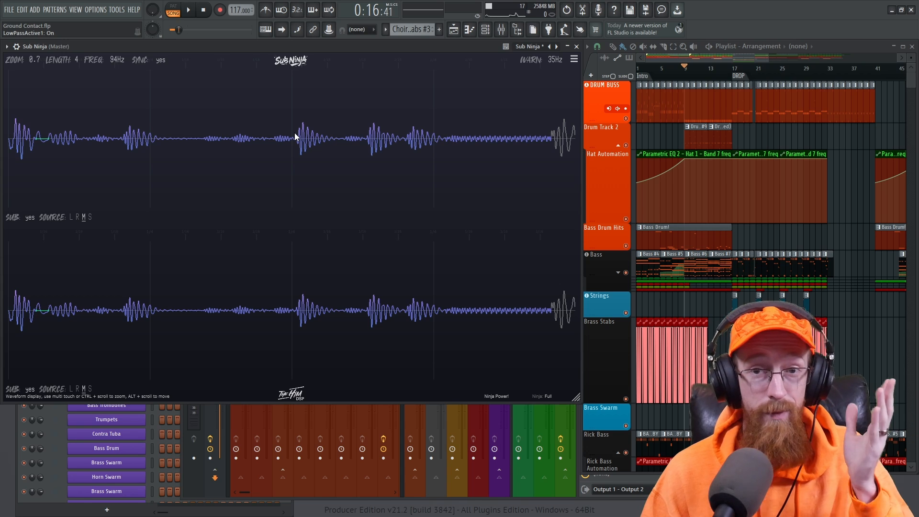
{"action": "mouse_move", "coordinate": [299, 150]}
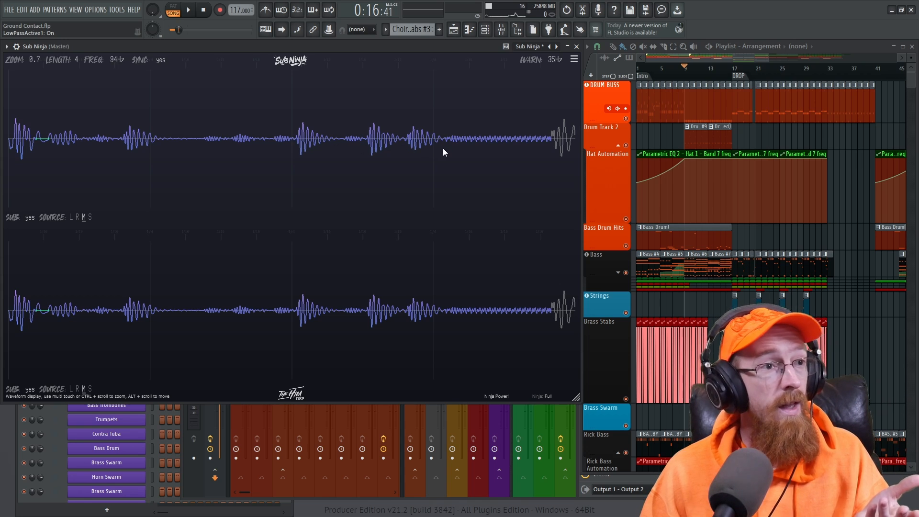
{"action": "mouse_move", "coordinate": [315, 317]}
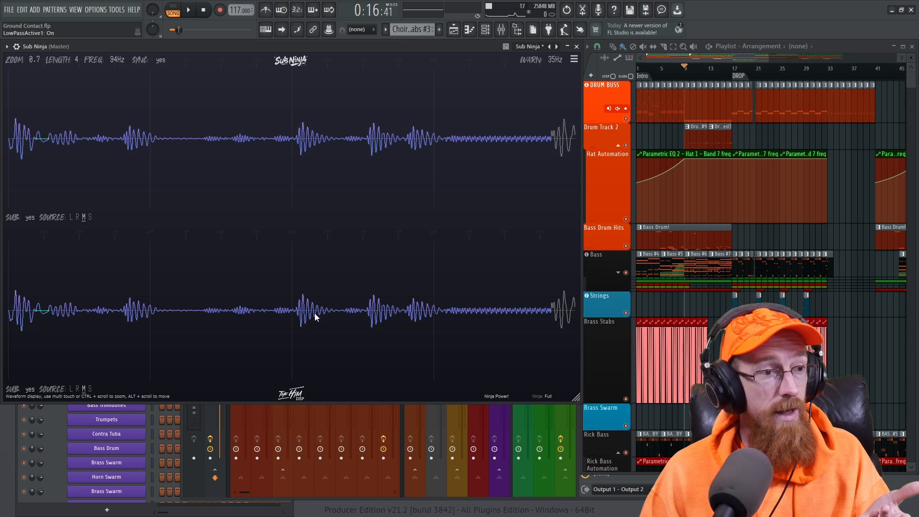
{"action": "mouse_move", "coordinate": [296, 153]}
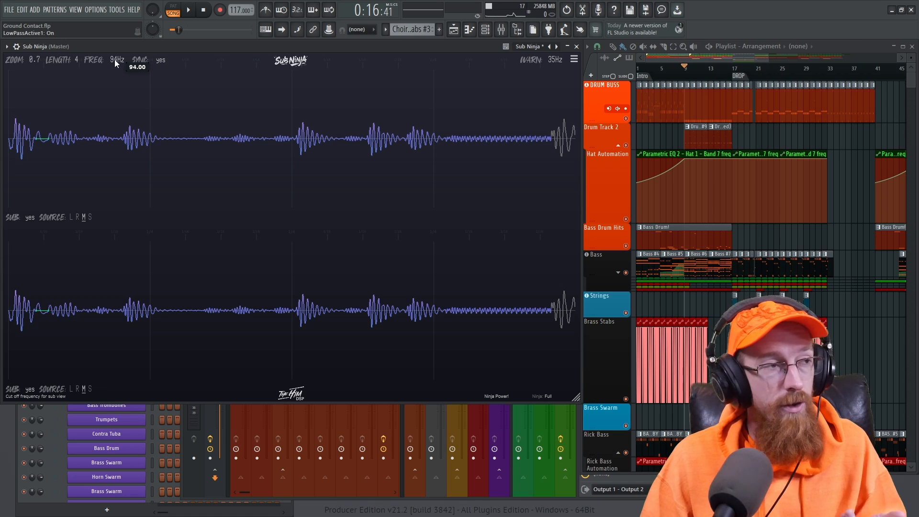
{"action": "mouse_move", "coordinate": [97, 130]}
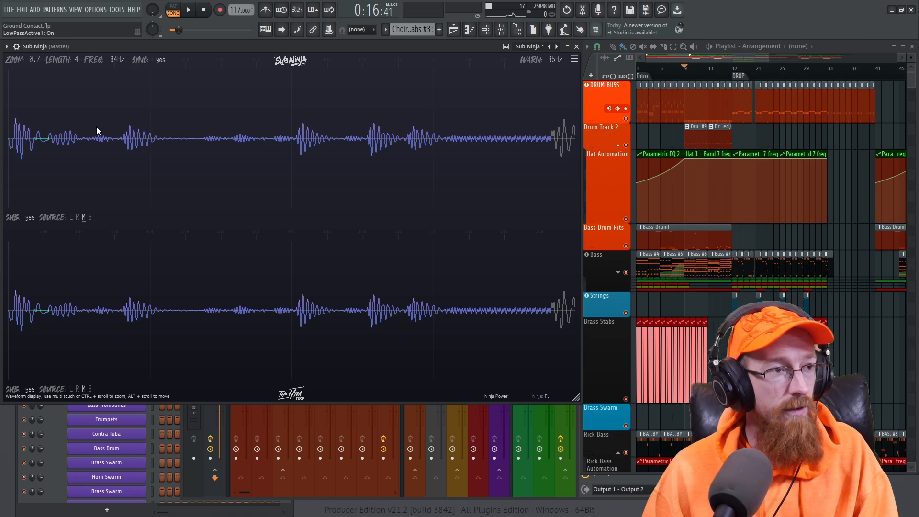
{"action": "mouse_move", "coordinate": [114, 52]}
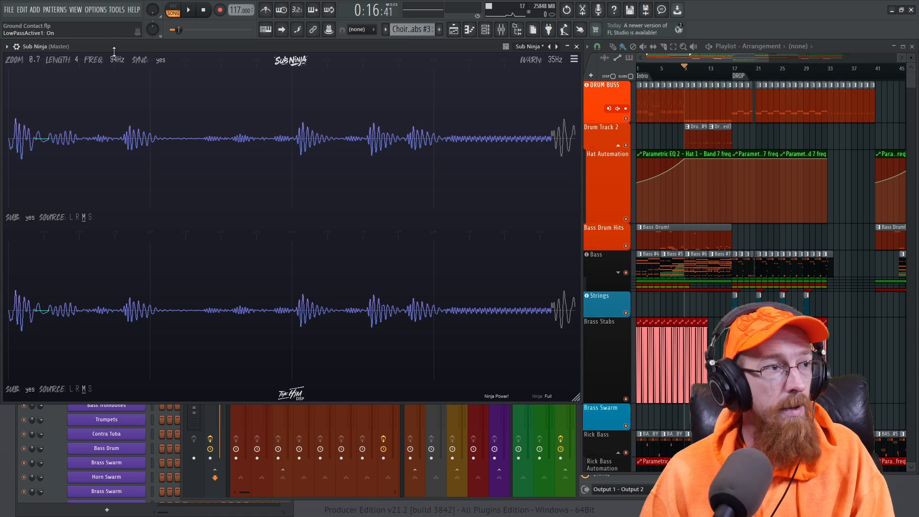
{"action": "mouse_move", "coordinate": [119, 148]}
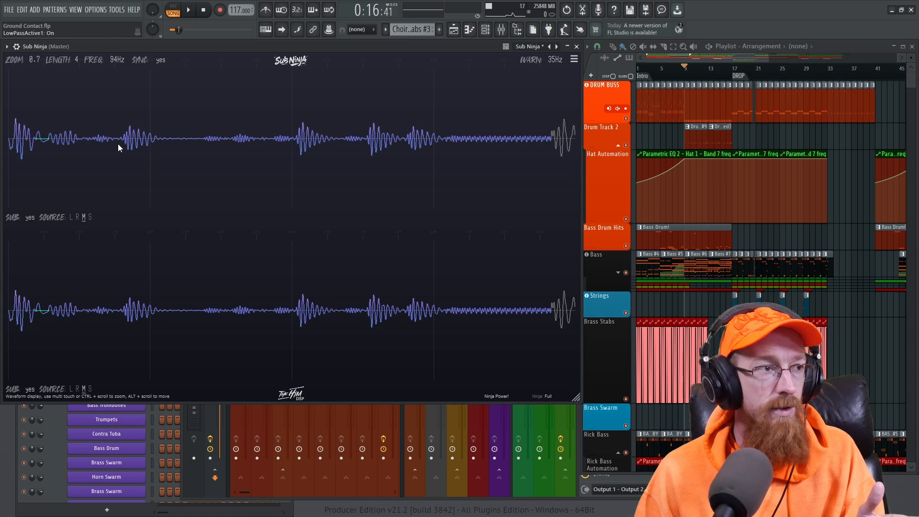
{"action": "mouse_move", "coordinate": [37, 142]}
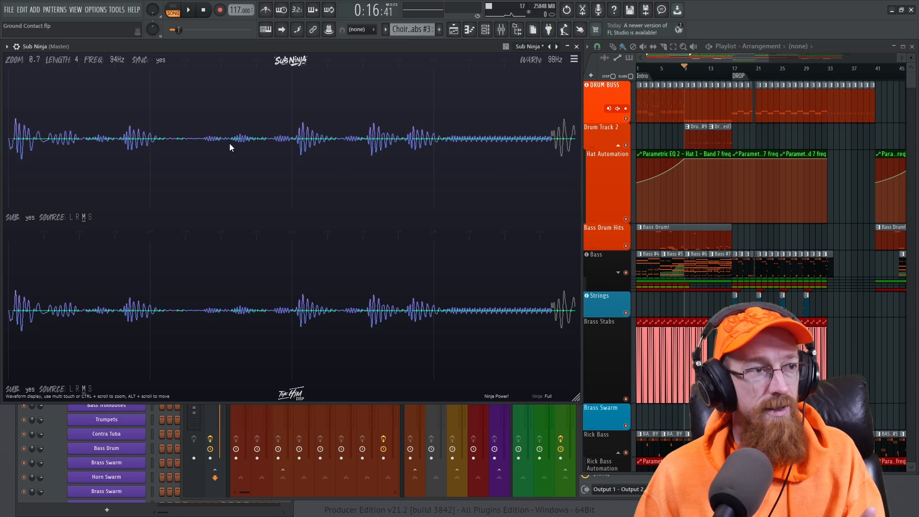
{"action": "mouse_move", "coordinate": [555, 60]}
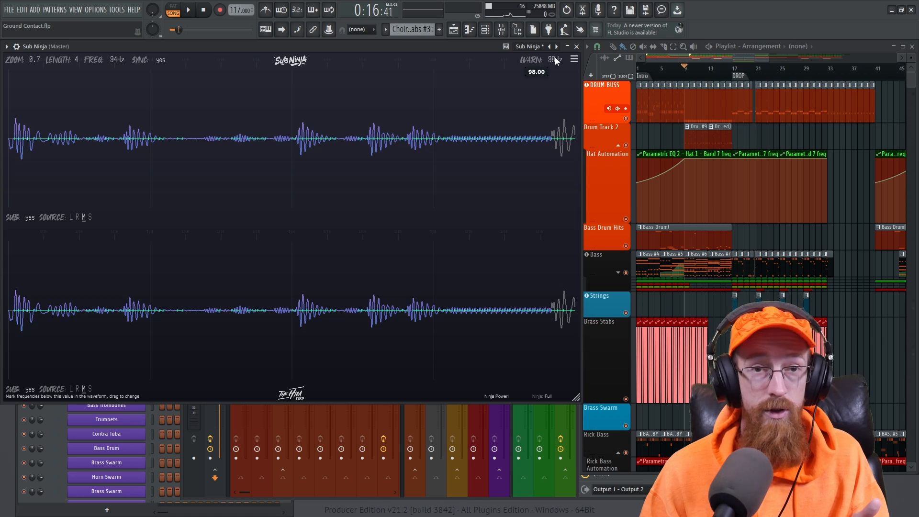
- Adjust Sub Ninja's WARN frequency through 98 Hz and 40 Hz down to 30 Hz
{"action": "left_click", "coordinate": [555, 59]}
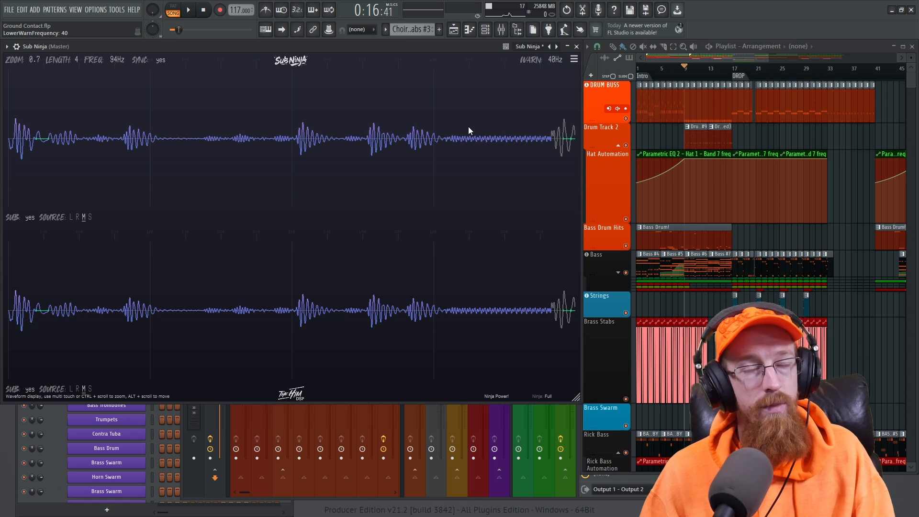
{"action": "mouse_move", "coordinate": [505, 130]}
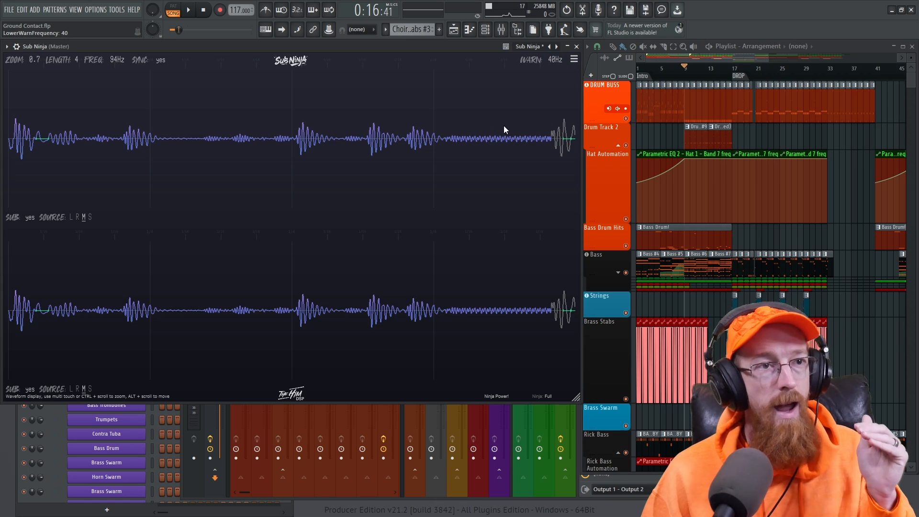
{"action": "mouse_move", "coordinate": [526, 111]}
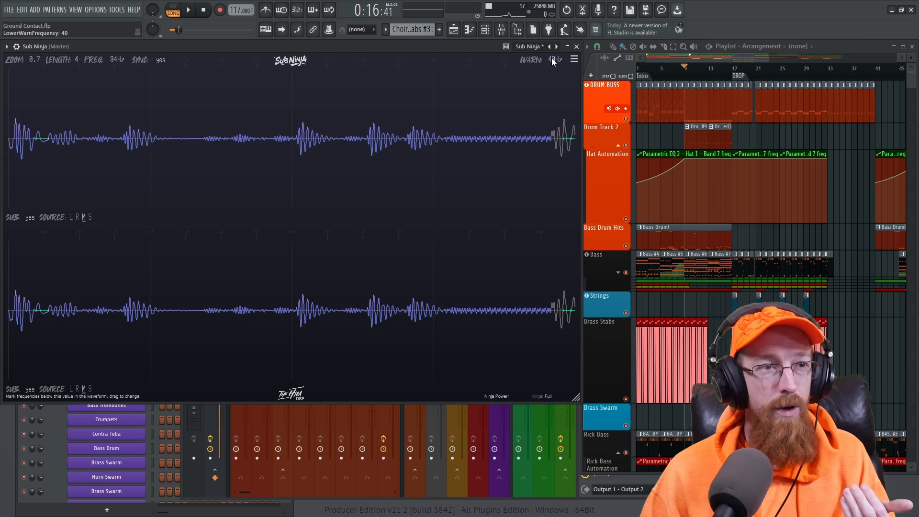
{"action": "left_click", "coordinate": [554, 59]}
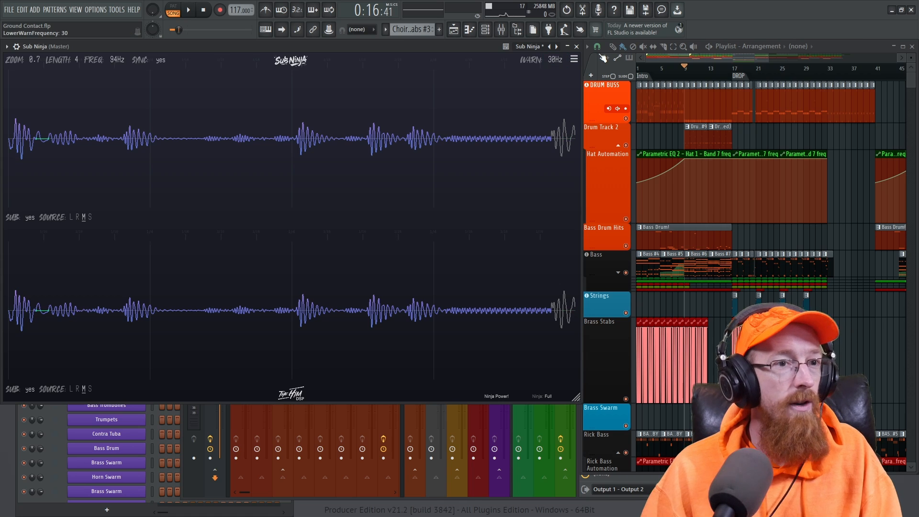
{"action": "mouse_move", "coordinate": [542, 76]}
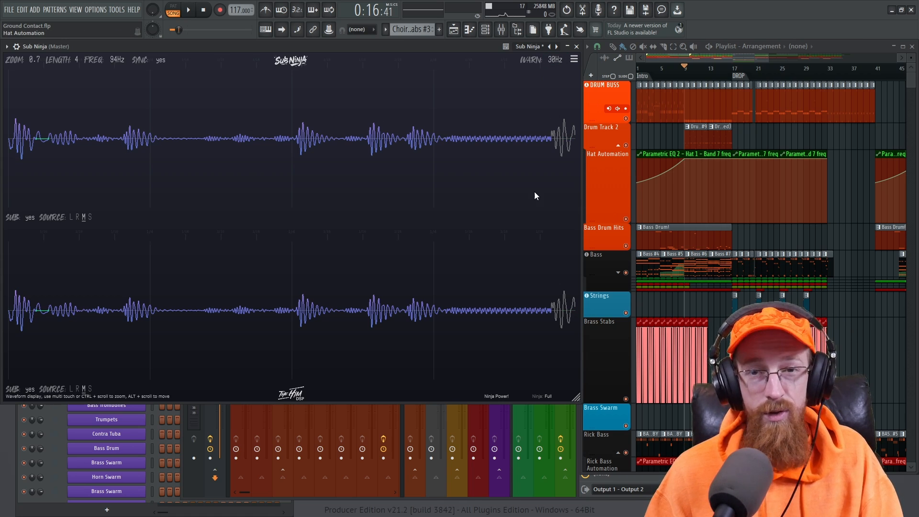
{"action": "mouse_move", "coordinate": [530, 193]}
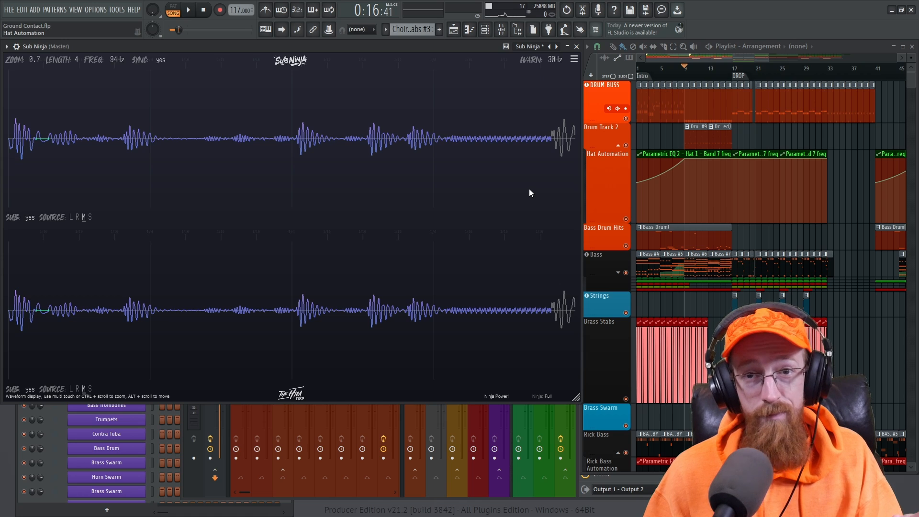
{"action": "mouse_move", "coordinate": [238, 101]}
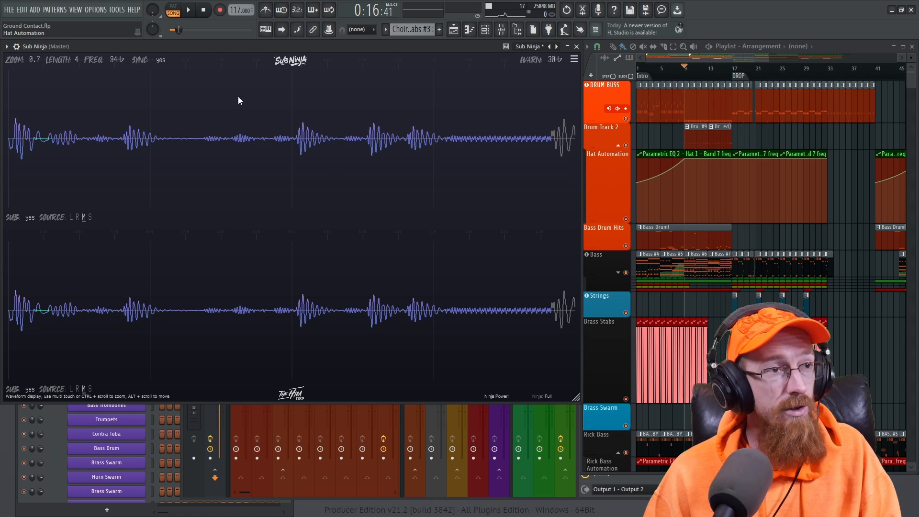
{"action": "mouse_move", "coordinate": [348, 66]}
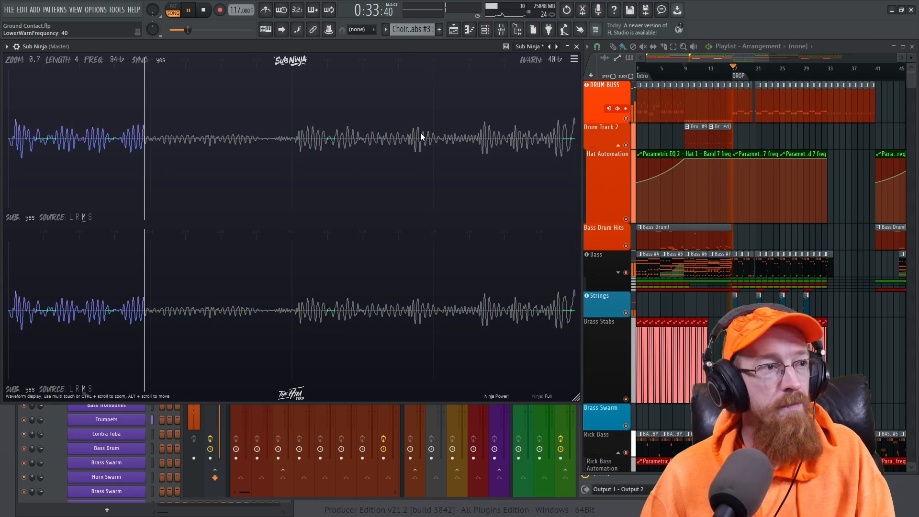
- Turn Sub Ninja's SYNC to no so the waveform no longer follows playback
{"action": "left_click", "coordinate": [160, 60]}
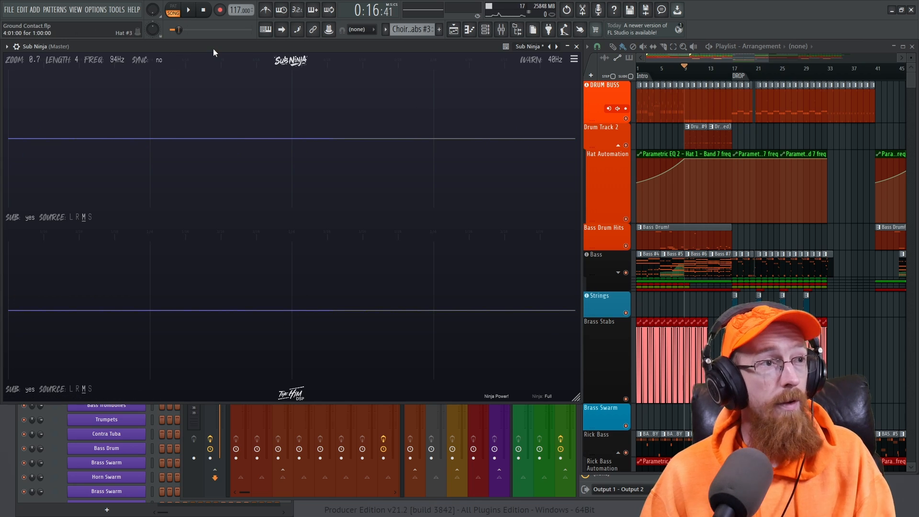
{"action": "left_click", "coordinate": [187, 9]}
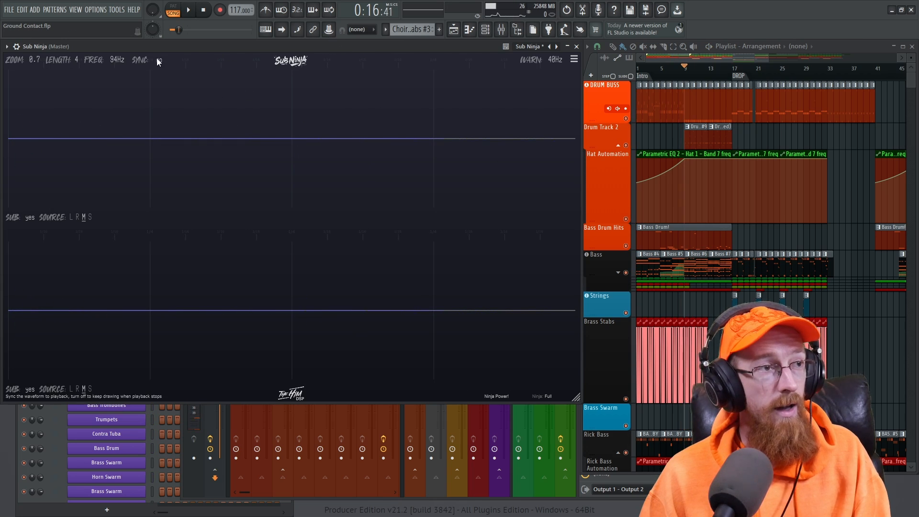
- Set SYNC back to yes and choose the side channel as source after trying L and R
{"action": "left_click", "coordinate": [160, 59]}
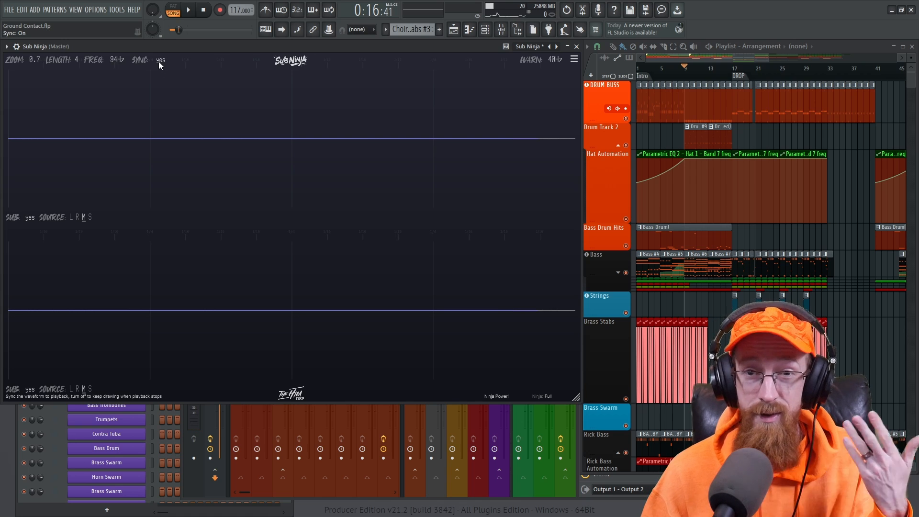
{"action": "mouse_move", "coordinate": [88, 202]}
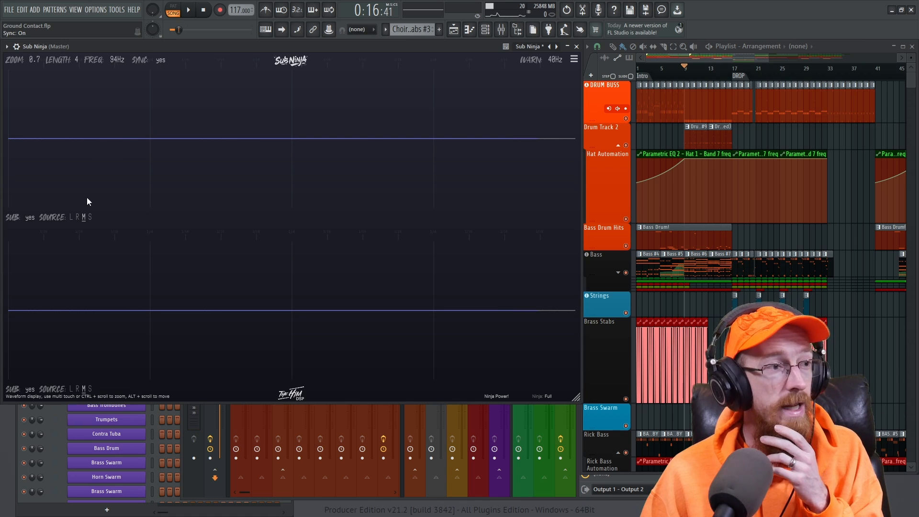
{"action": "mouse_move", "coordinate": [42, 371]}
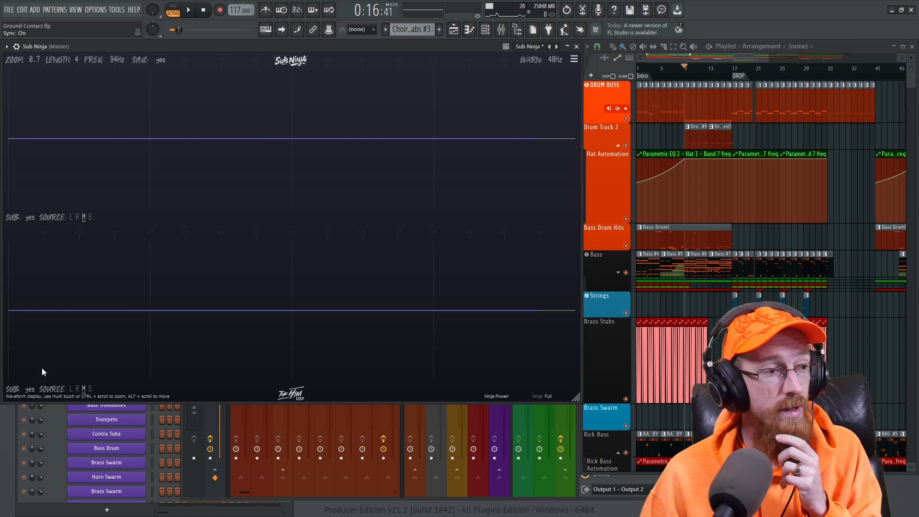
{"action": "left_click", "coordinate": [70, 217]}
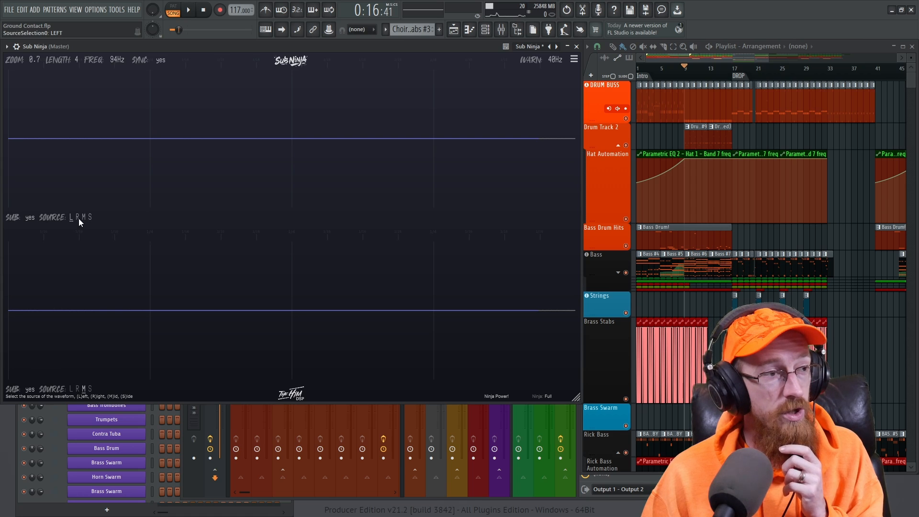
{"action": "left_click", "coordinate": [77, 218]}
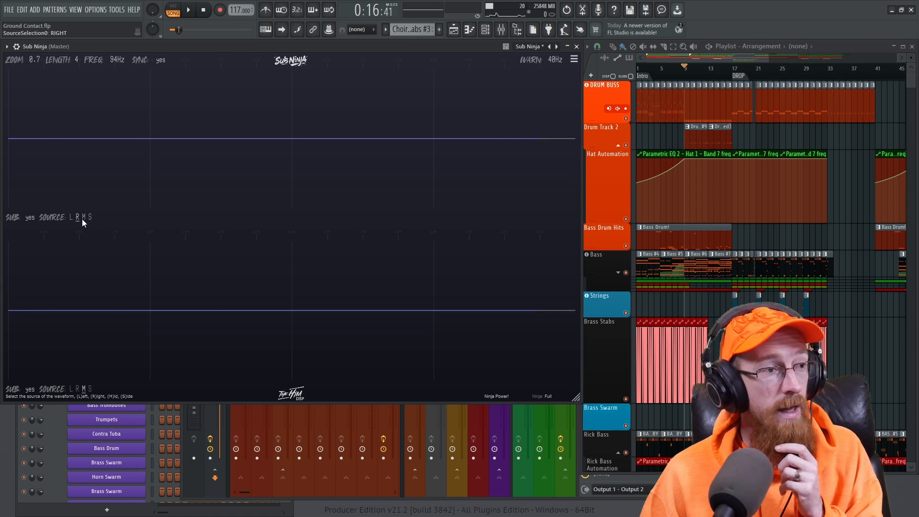
{"action": "left_click", "coordinate": [89, 217]}
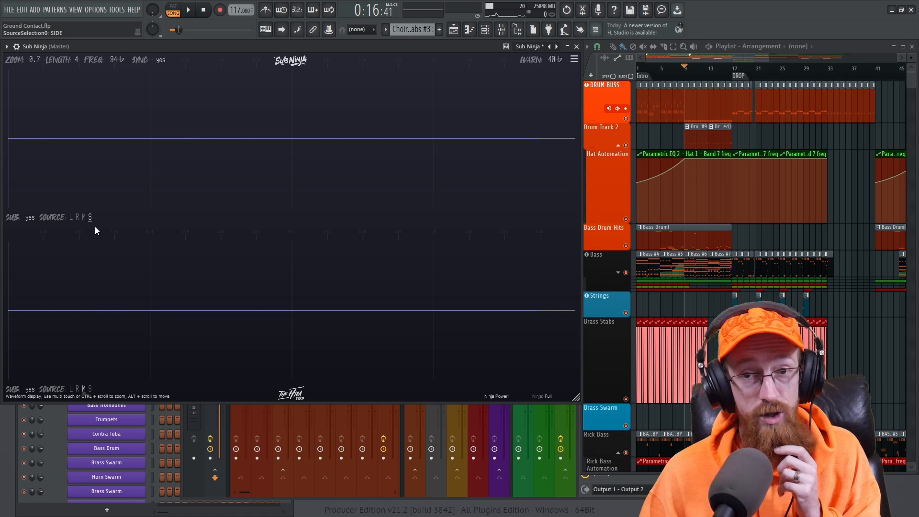
- Set Sub Ninja's SUB view to no so the full captured waveform is drawn
{"action": "left_click", "coordinate": [187, 9]}
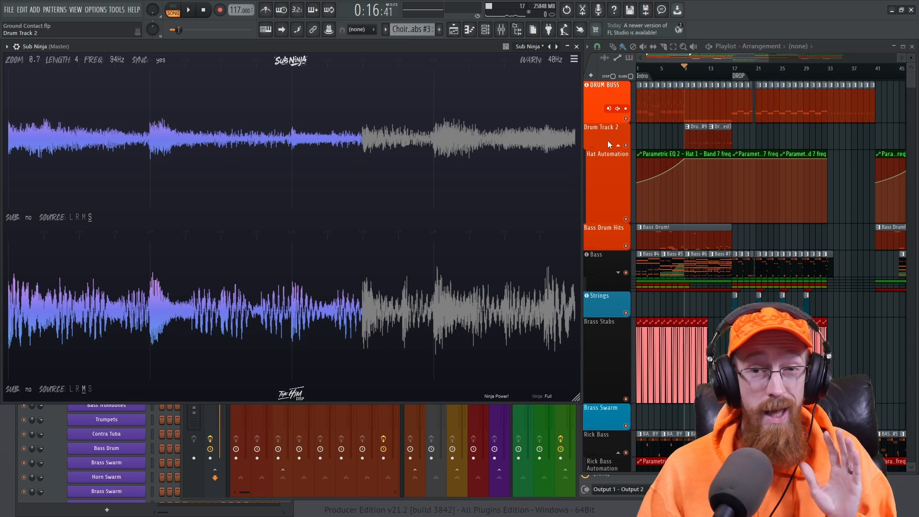
{"action": "mouse_move", "coordinate": [541, 92]}
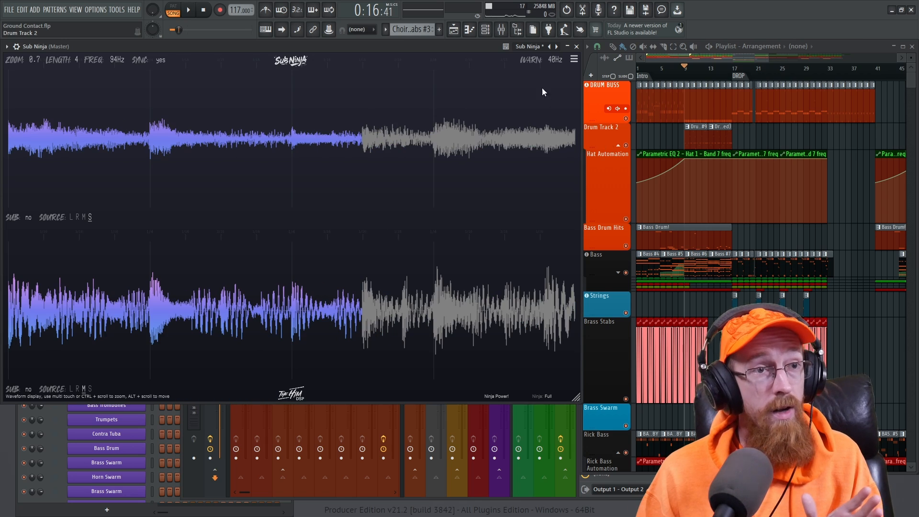
- Lower Sub Ninja's vertical zoom to about 0.4 and bring up its options menu
{"action": "left_click", "coordinate": [573, 58]}
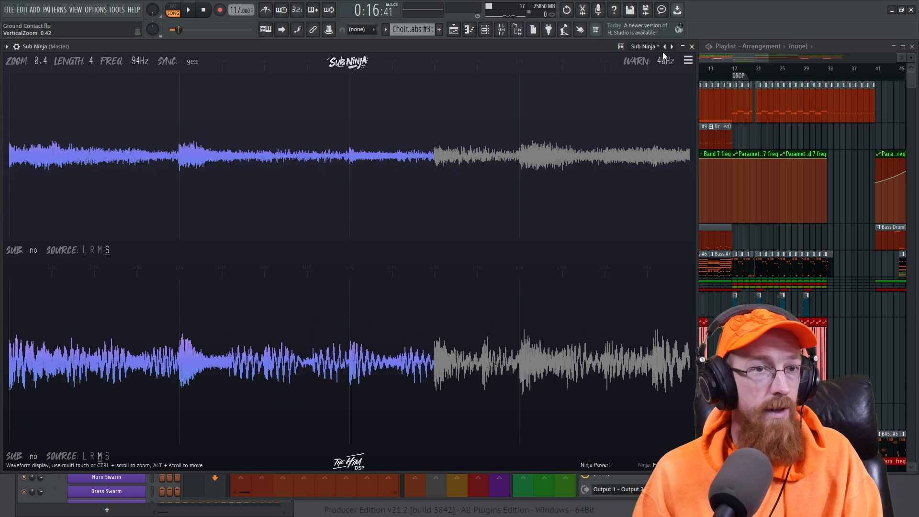
{"action": "mouse_move", "coordinate": [652, 85]}
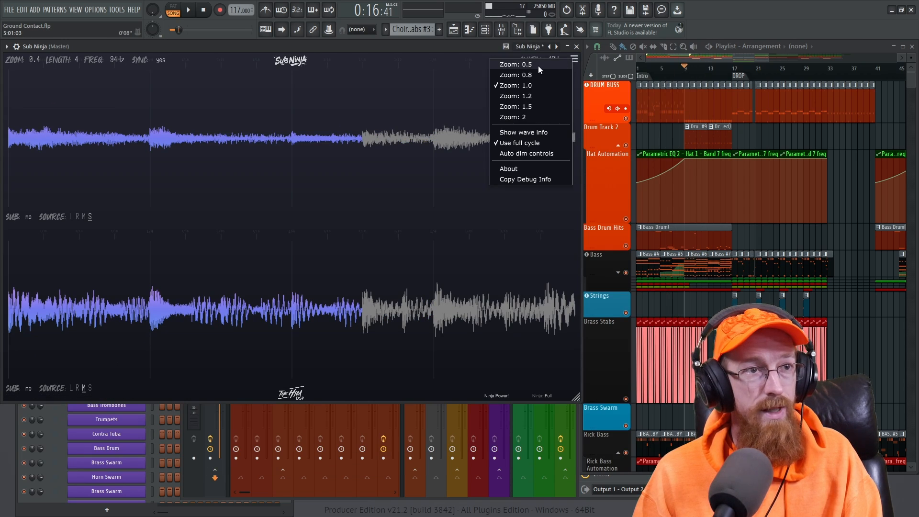
{"action": "mouse_move", "coordinate": [515, 85]}
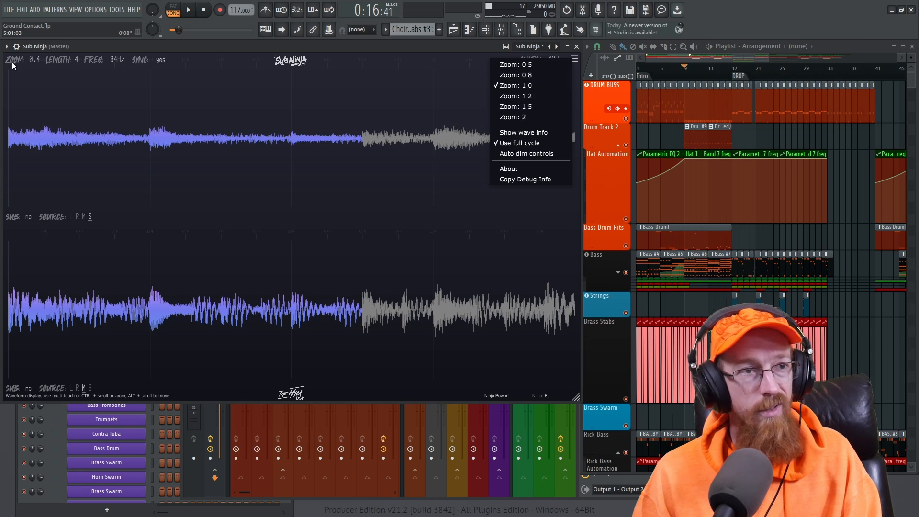
{"action": "mouse_move", "coordinate": [531, 85]}
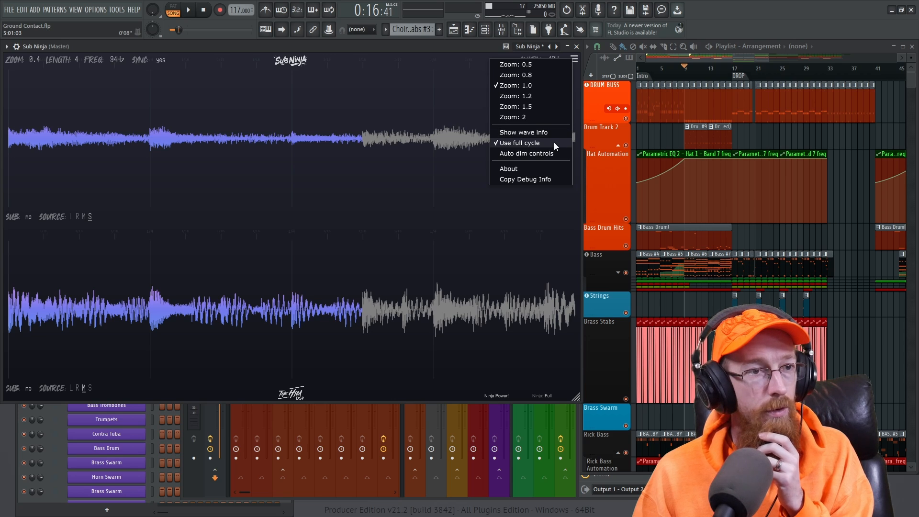
{"action": "mouse_move", "coordinate": [557, 148]}
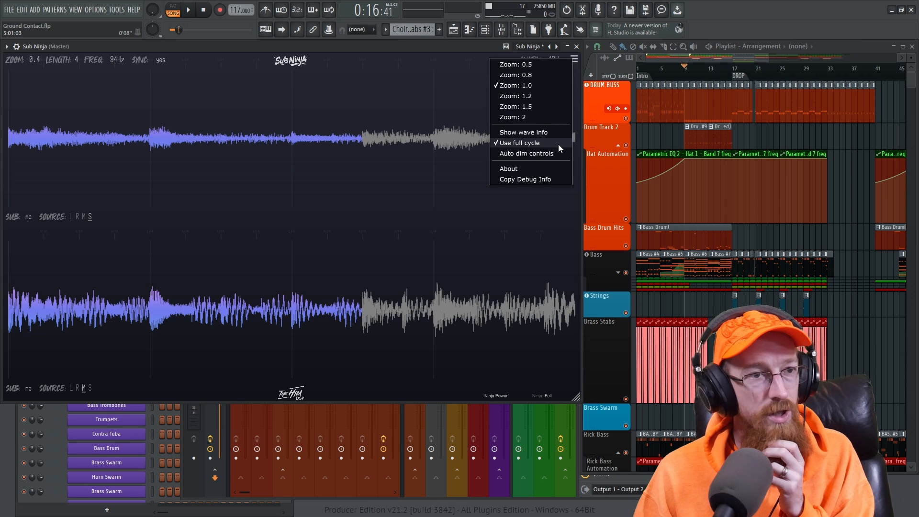
{"action": "mouse_move", "coordinate": [526, 153]}
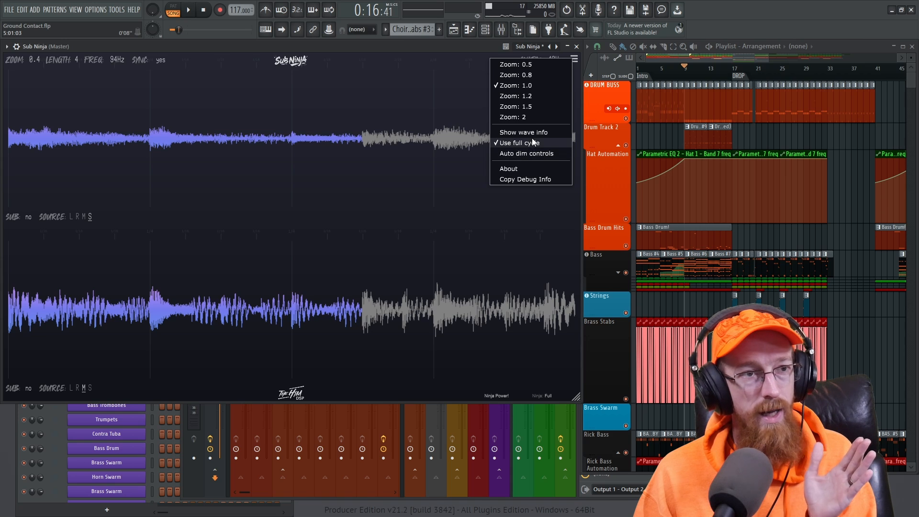
{"action": "mouse_move", "coordinate": [528, 153]}
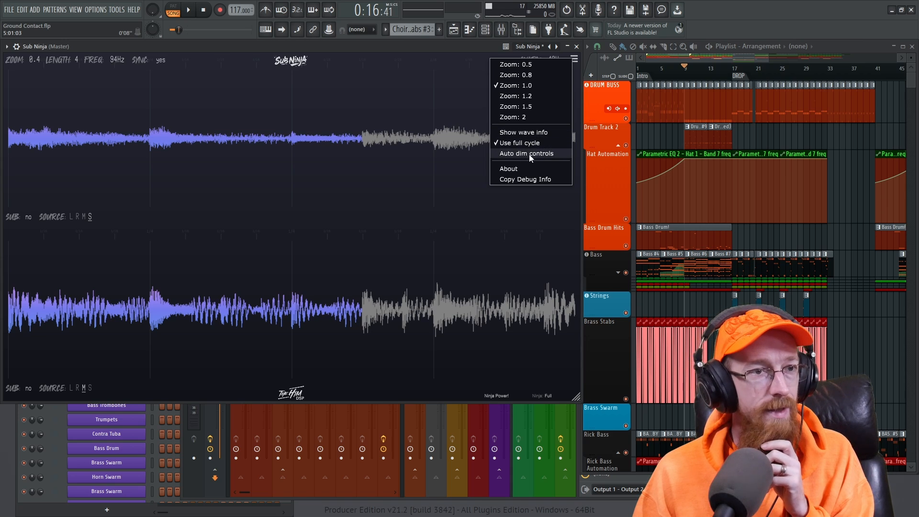
- Enable Auto dim controls in Sub Ninja's menu, then dismiss the menu
{"action": "left_click", "coordinate": [526, 153]}
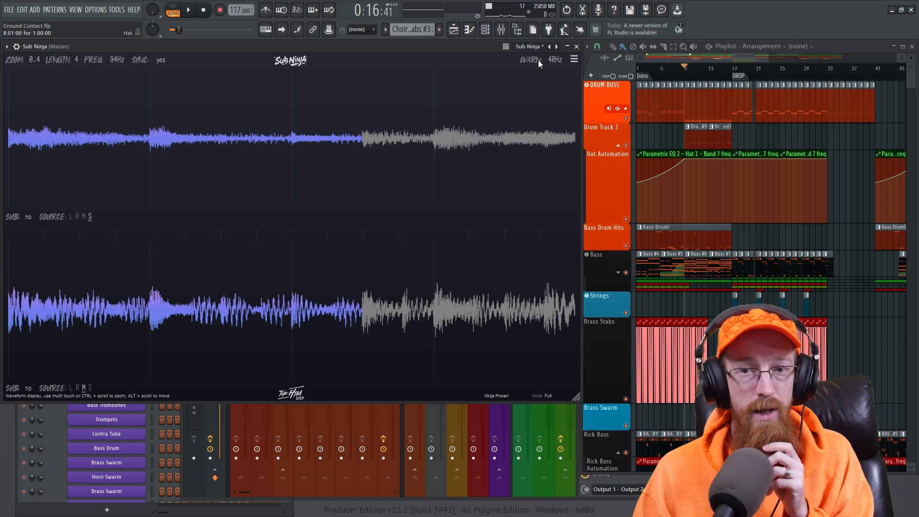
{"action": "left_click", "coordinate": [574, 58]}
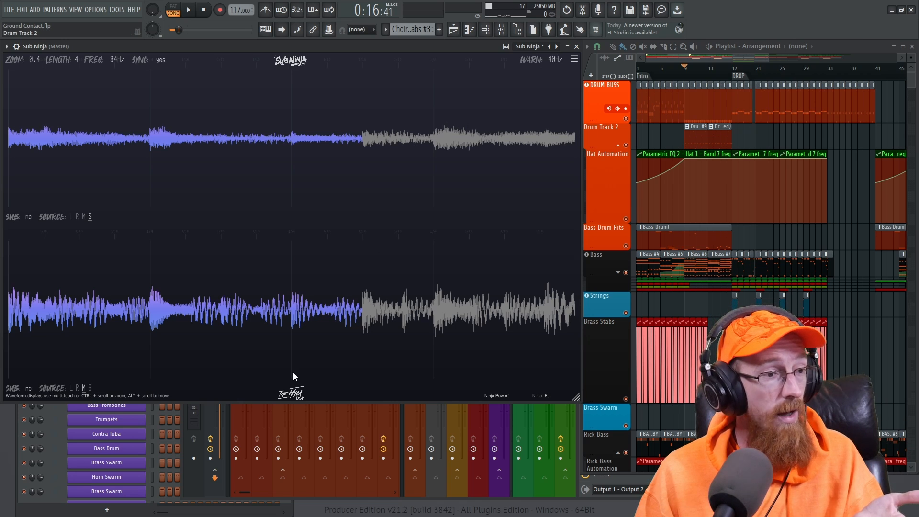
{"action": "mouse_move", "coordinate": [410, 241]}
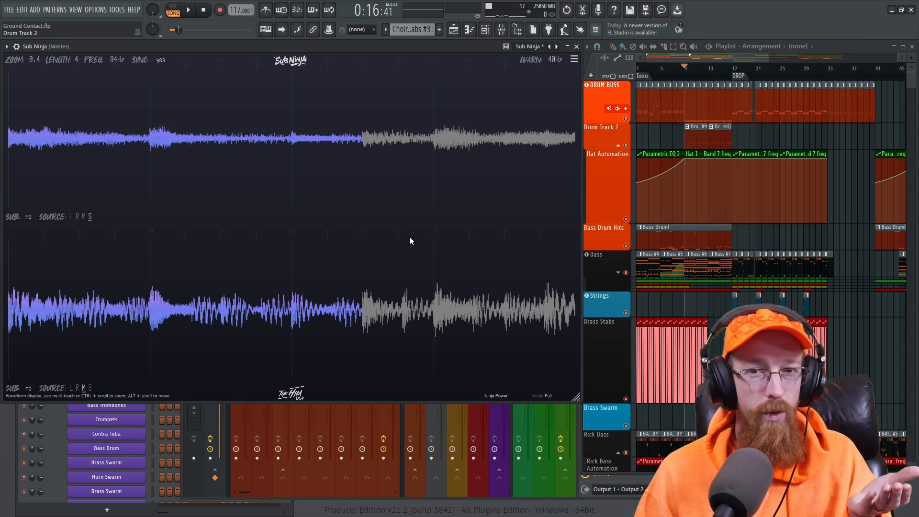
{"action": "mouse_move", "coordinate": [573, 400]}
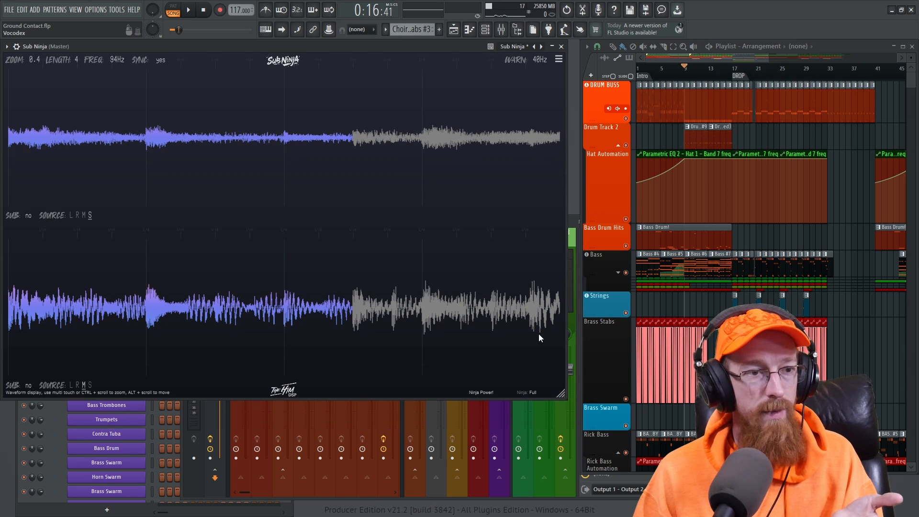
{"action": "mouse_move", "coordinate": [320, 235]}
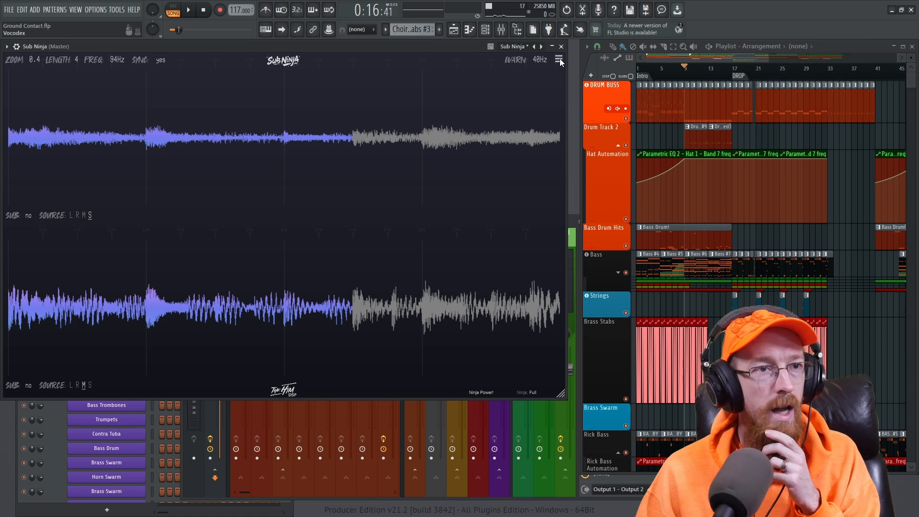
- Check Auto dim controls in the menu, then show the Channel rack under the Sub Ninja window
{"action": "left_click", "coordinate": [558, 59]}
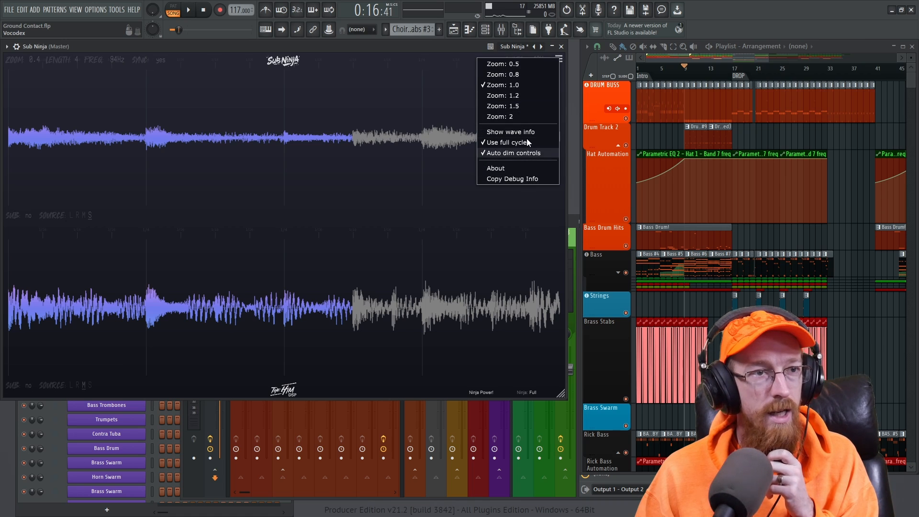
{"action": "left_click", "coordinate": [510, 131]}
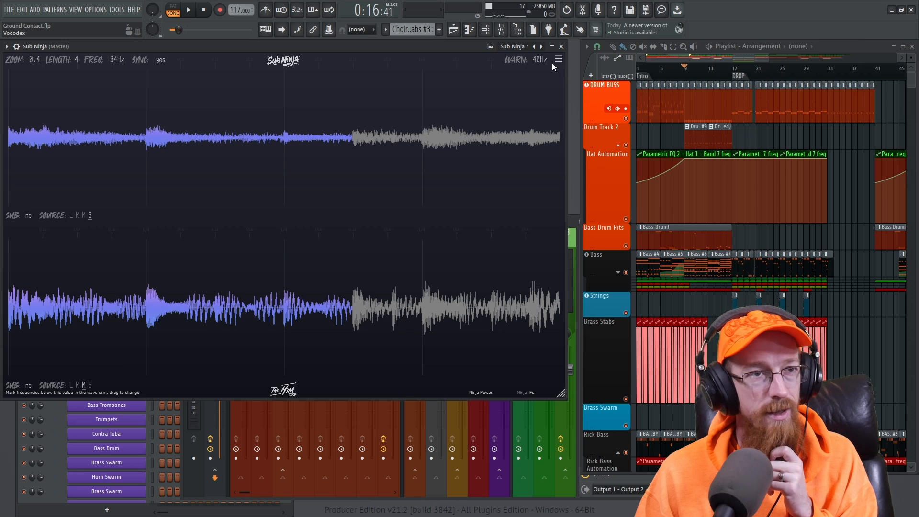
{"action": "left_click", "coordinate": [557, 58]}
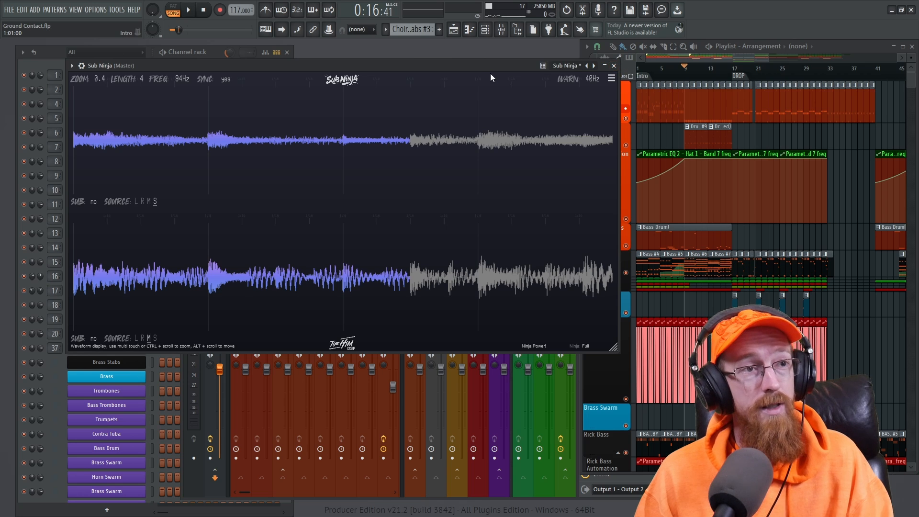
- Close the Channel rack, leaving Sub Ninja beside the mixer's Carrier and Vocodex tracks
{"action": "left_click", "coordinate": [186, 10]}
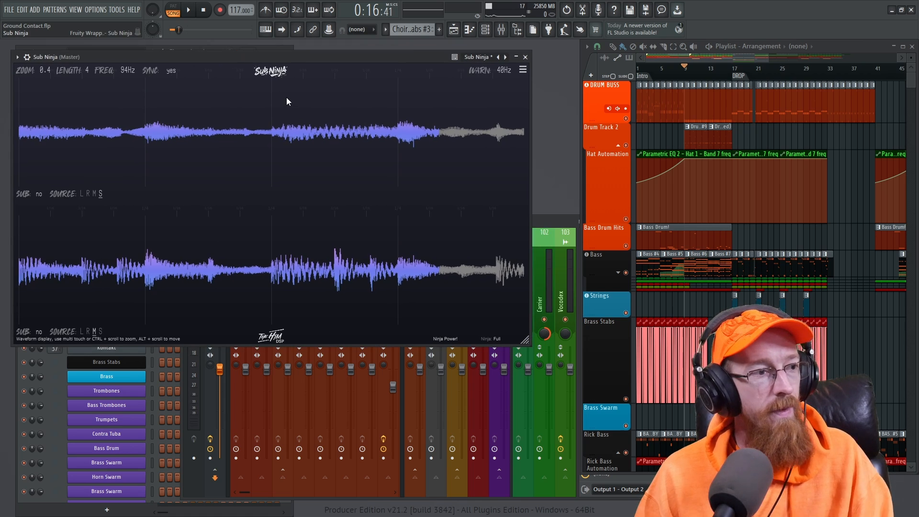
{"action": "mouse_move", "coordinate": [280, 109]}
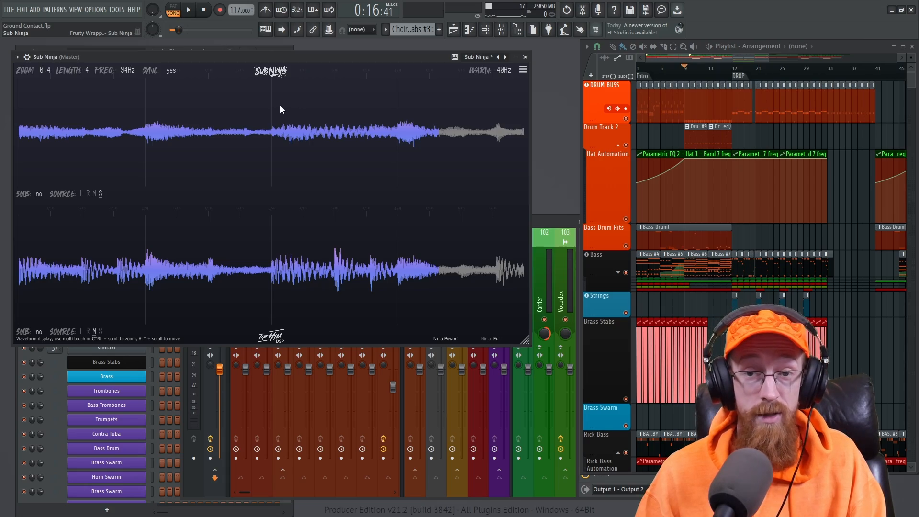